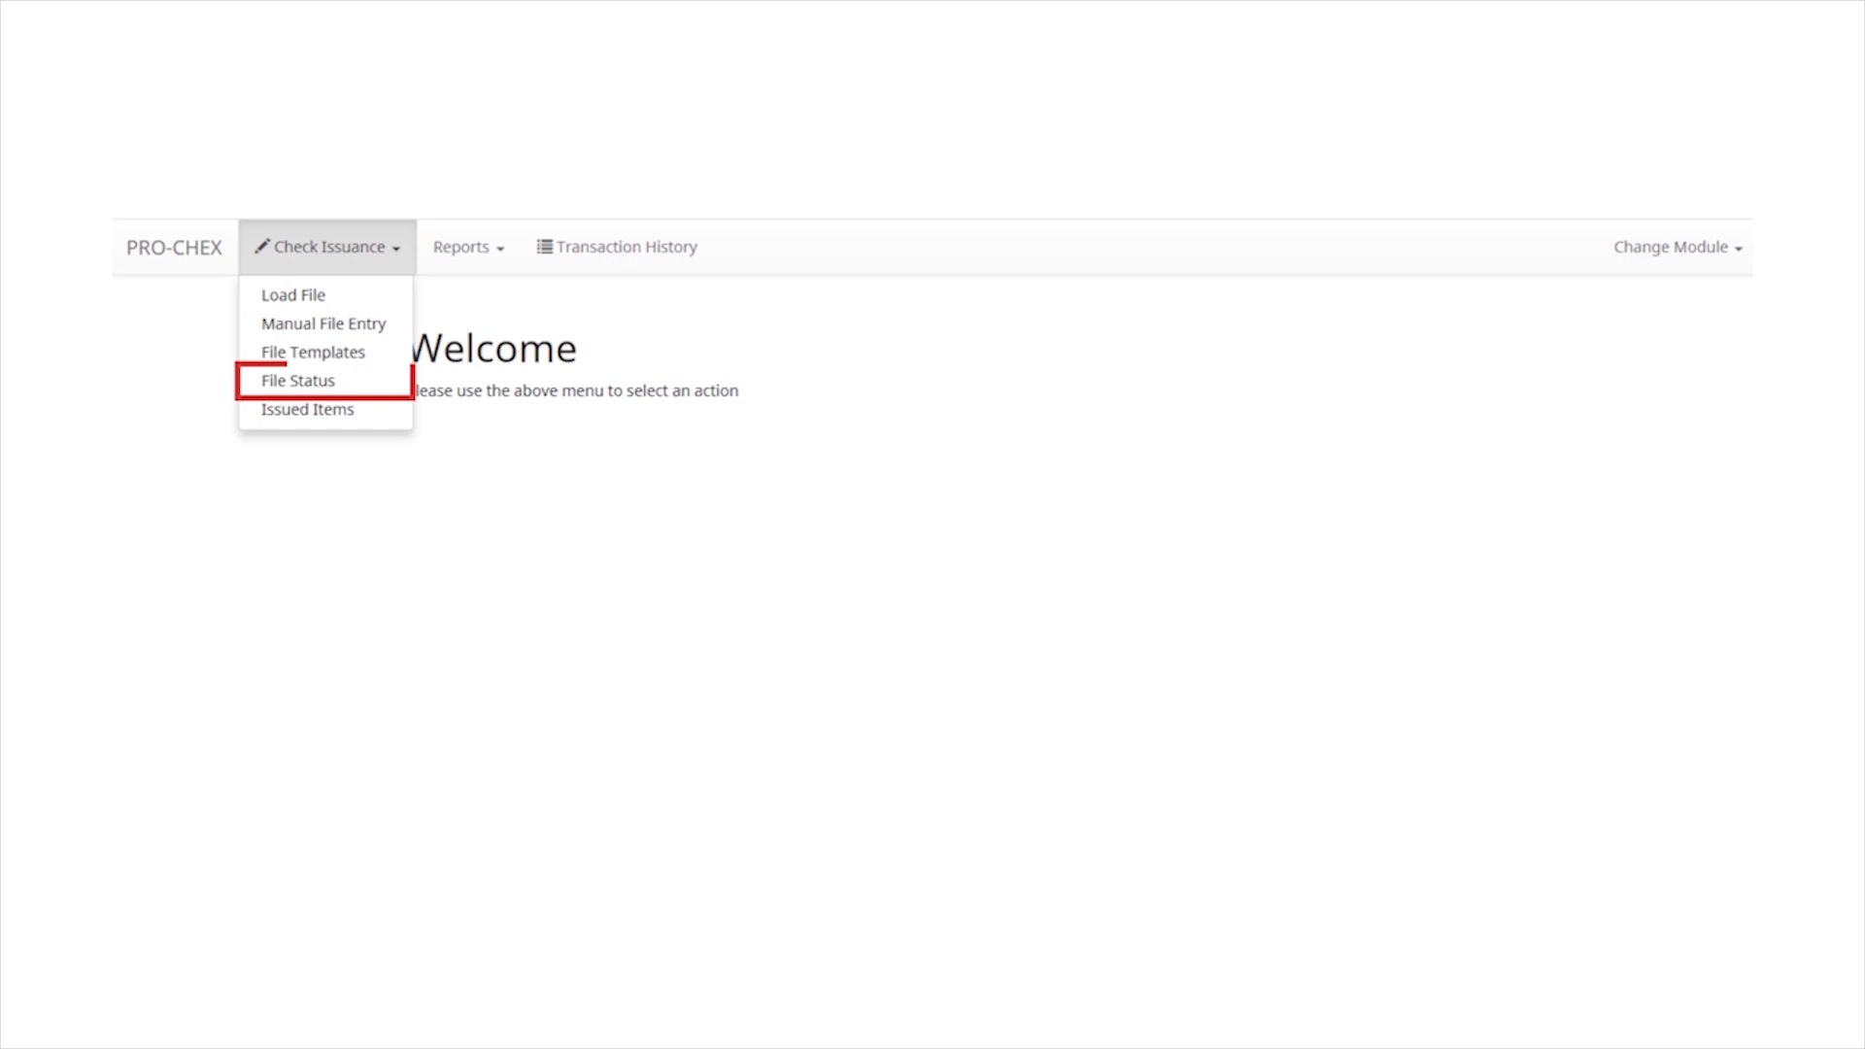
# - Open Check Issuance File Status to list the two May 10, 2018 manual files
pyautogui.click(297, 381)
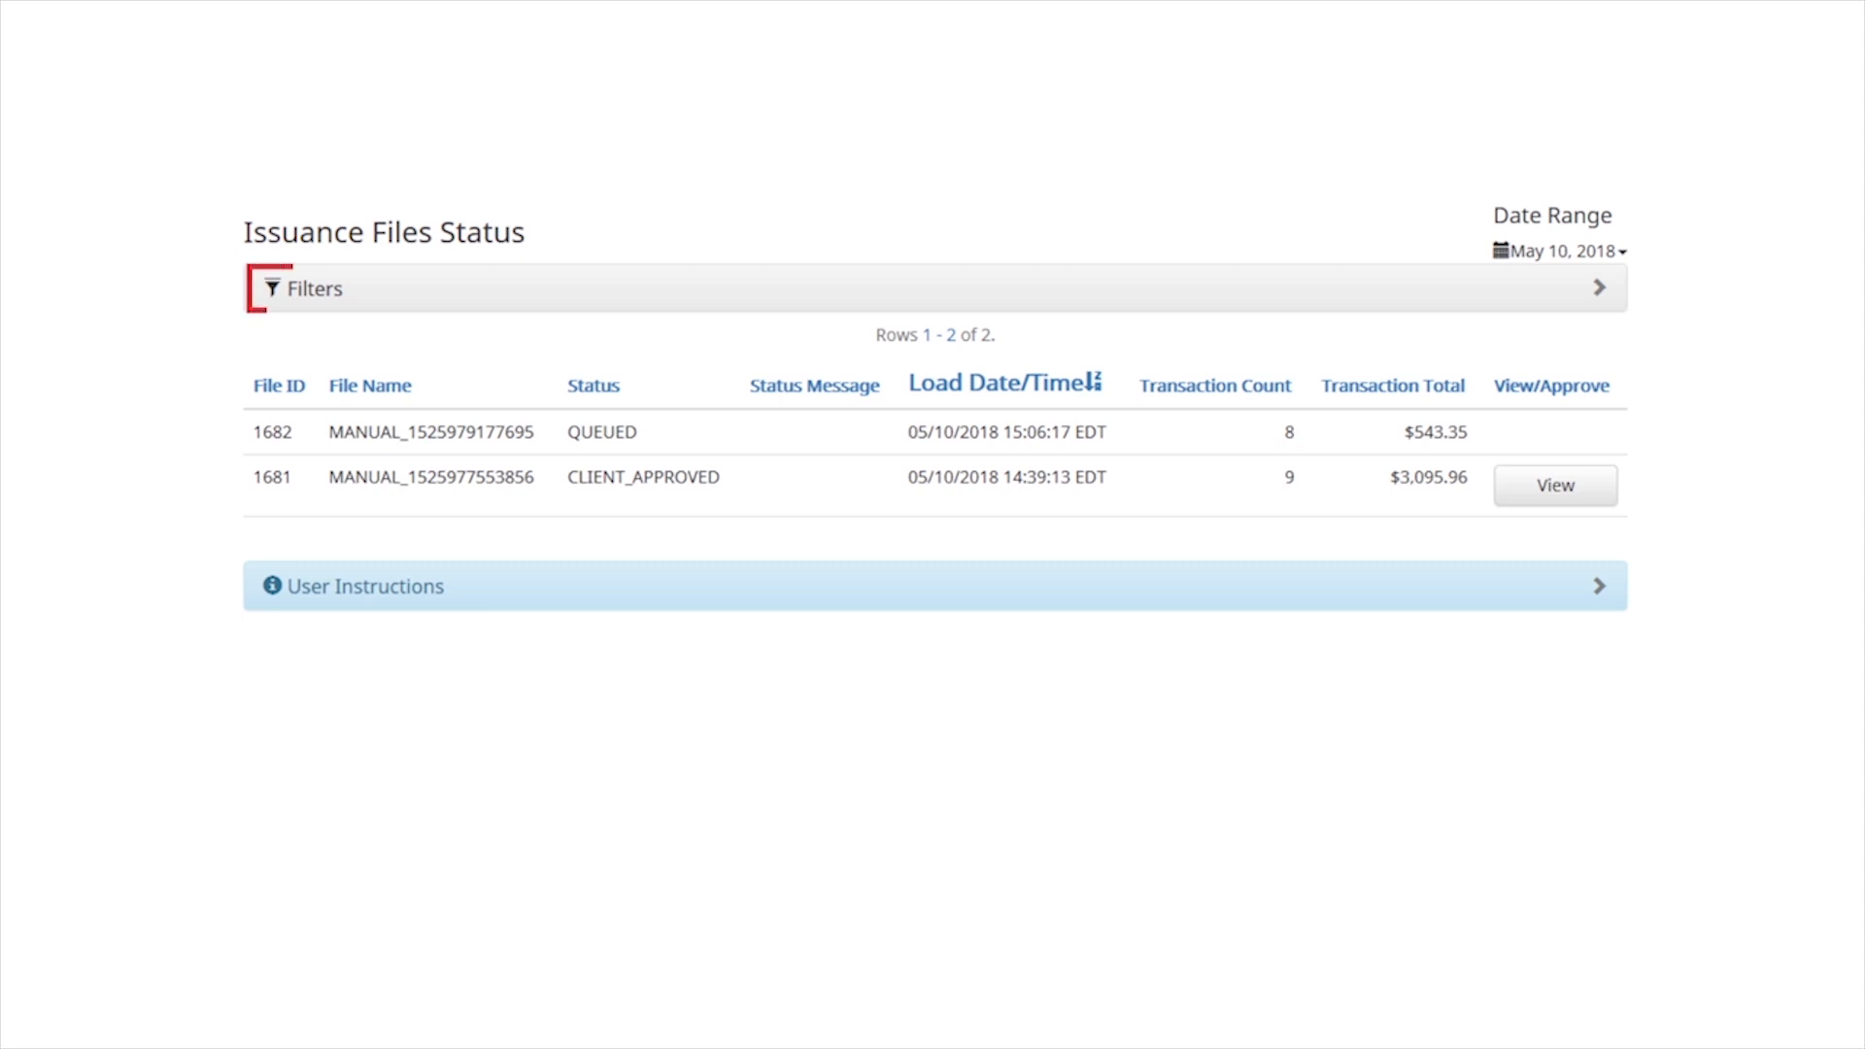
# - Expand the Filters panel to show file ID, status and amount range filters
pyautogui.click(314, 288)
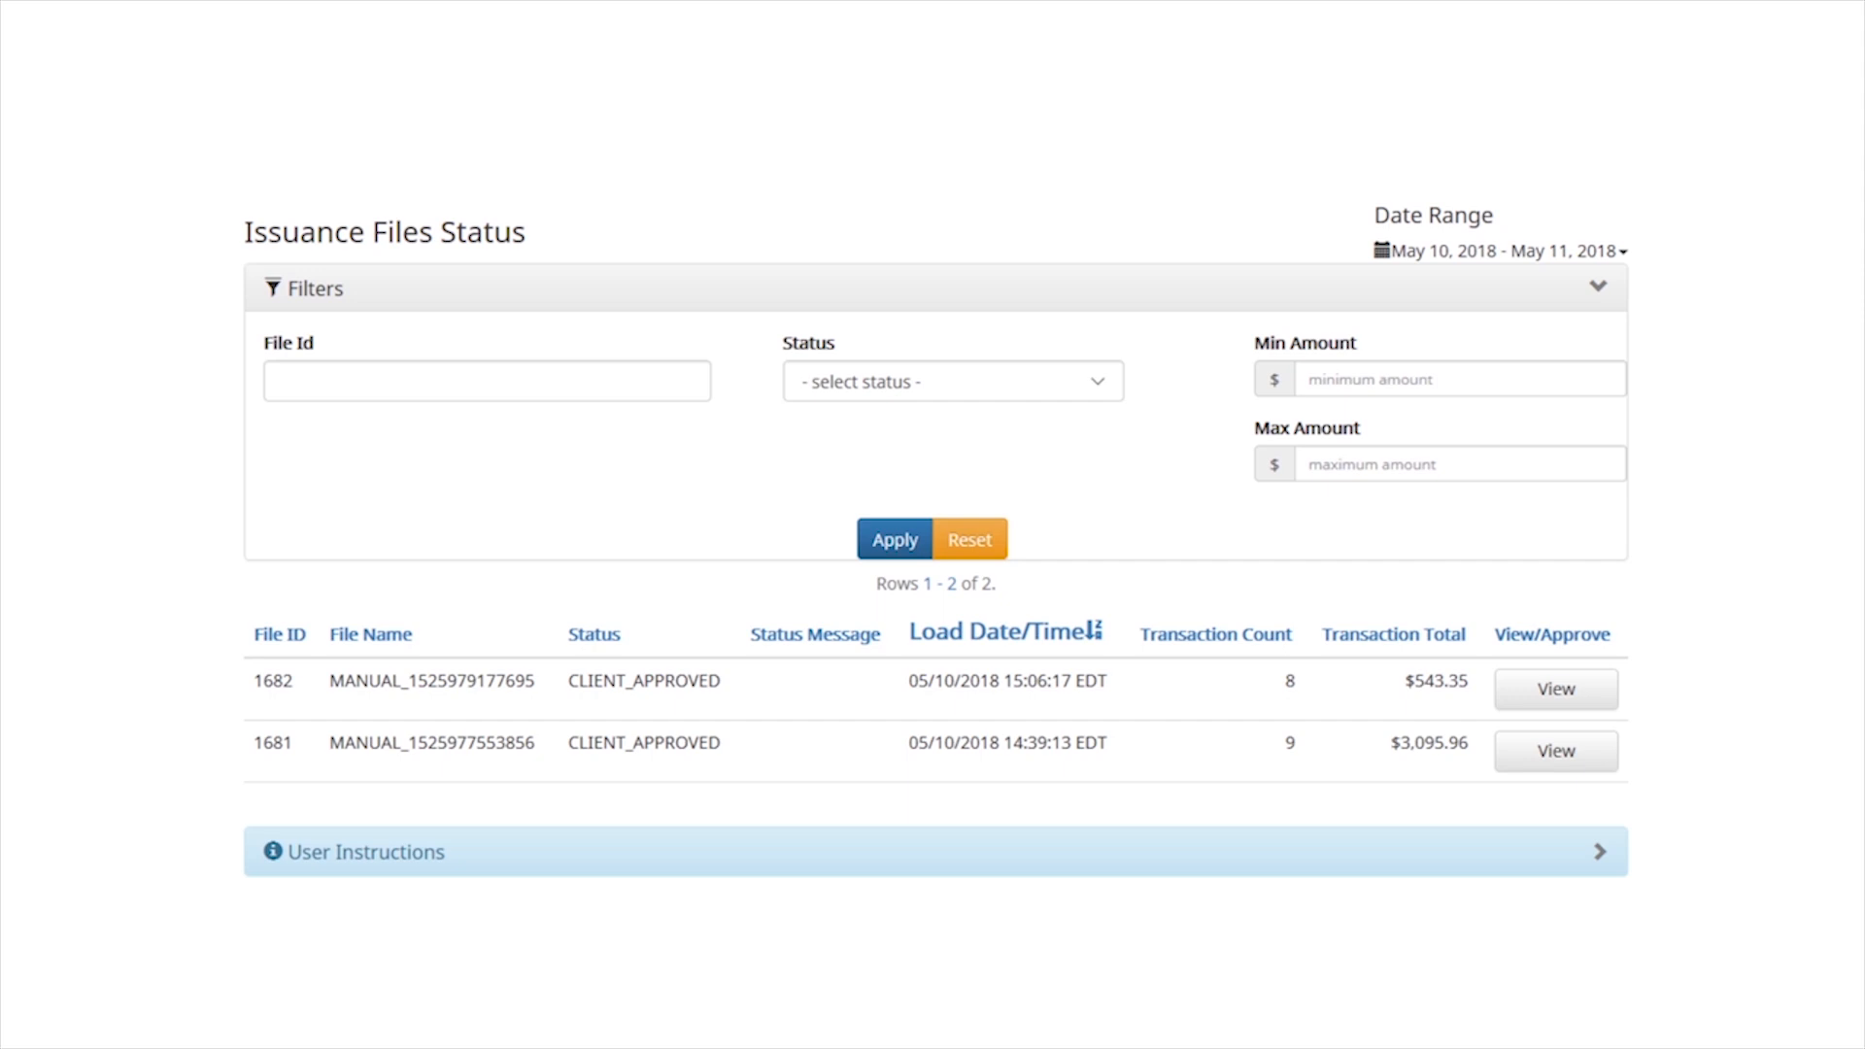
# - Collapse the Filters panel and expand the User Instructions section
pyautogui.click(1599, 287)
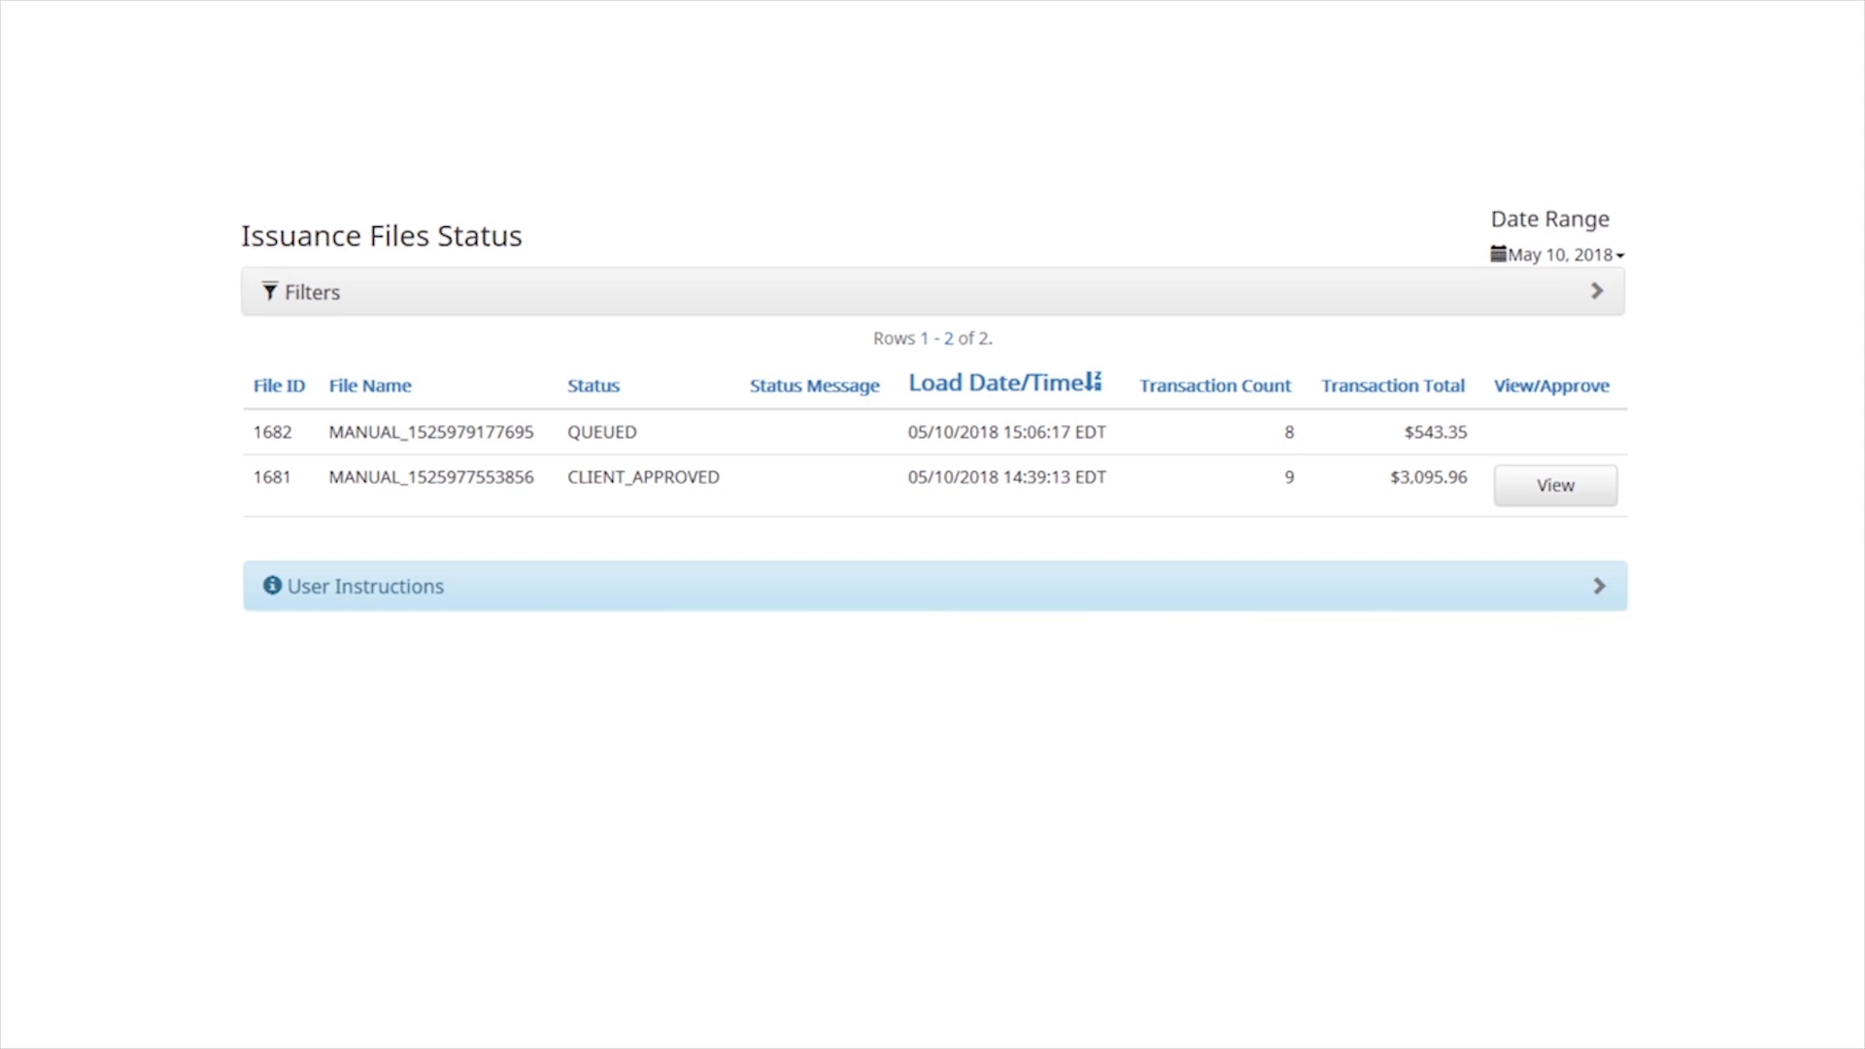
pyautogui.click(367, 587)
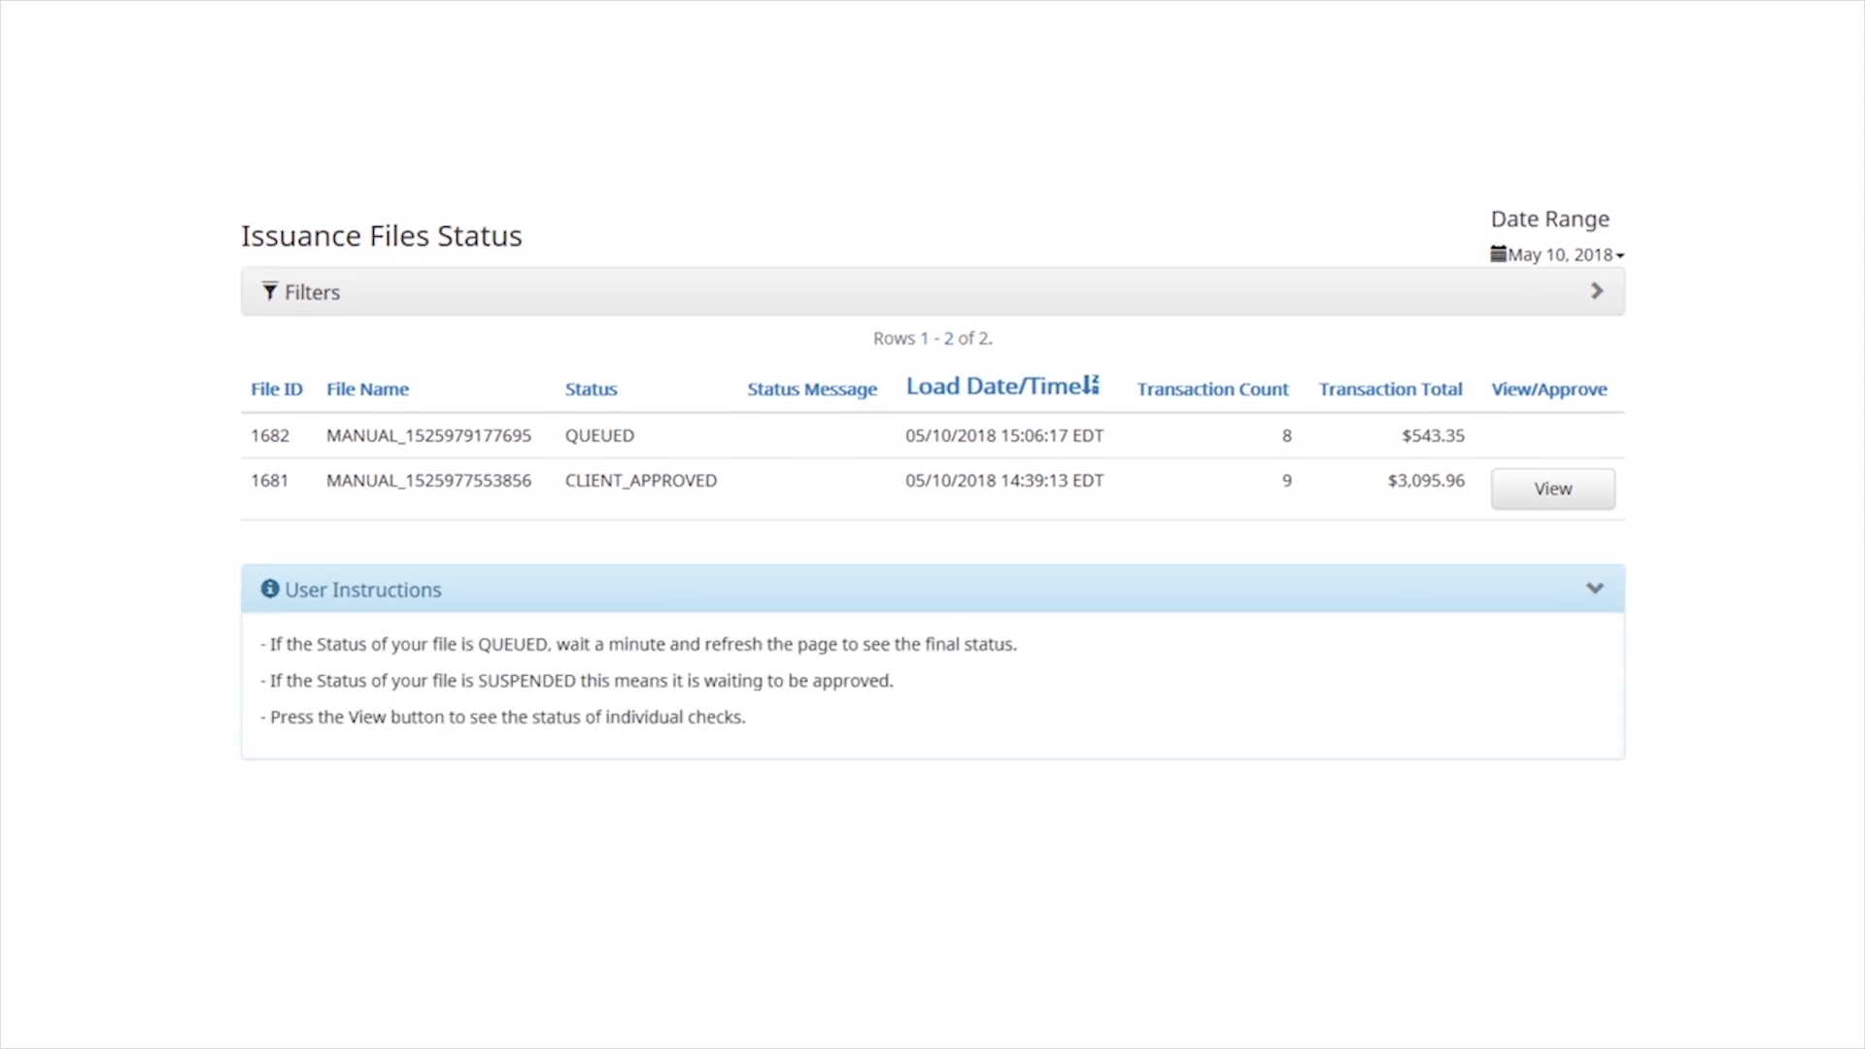